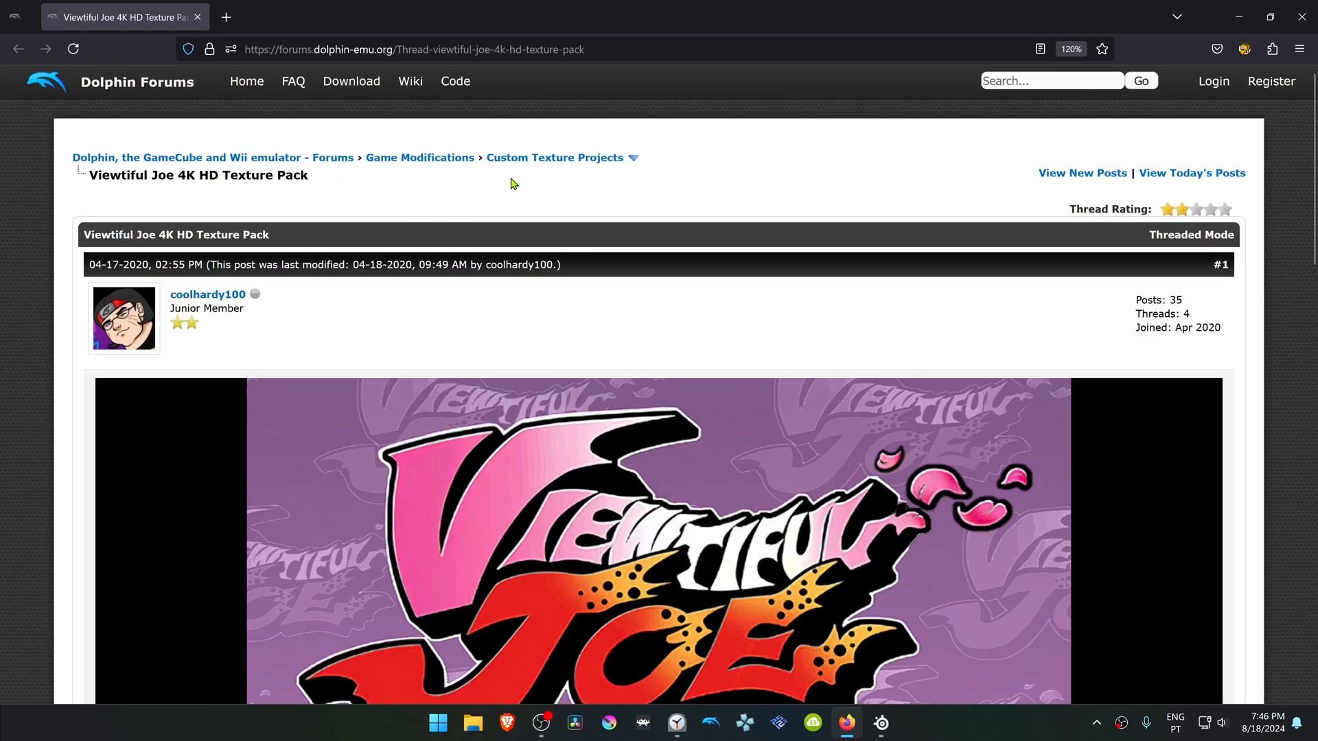
pyautogui.moveTo(617, 182)
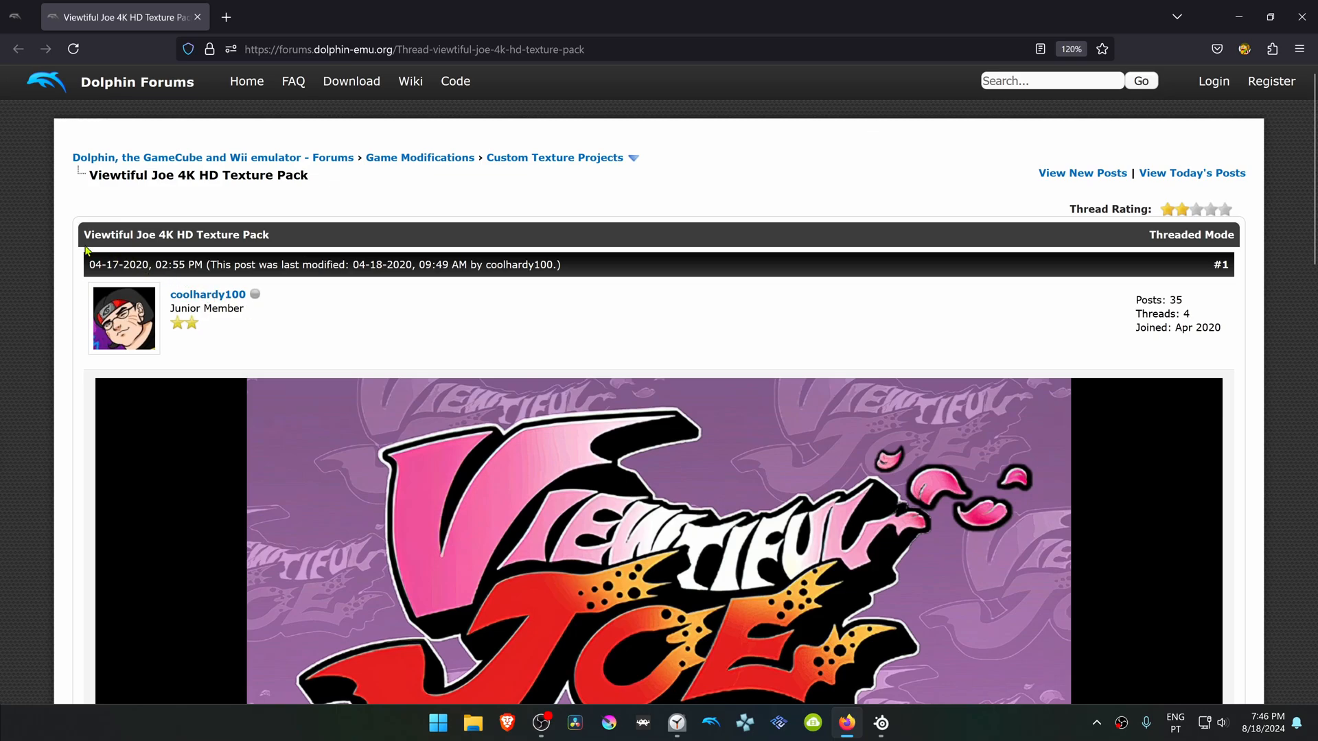
# Step: Scroll to the Installation section and follow the Viewtiful Joe 4K HD Texture Pack download link
pyautogui.scroll(-3)
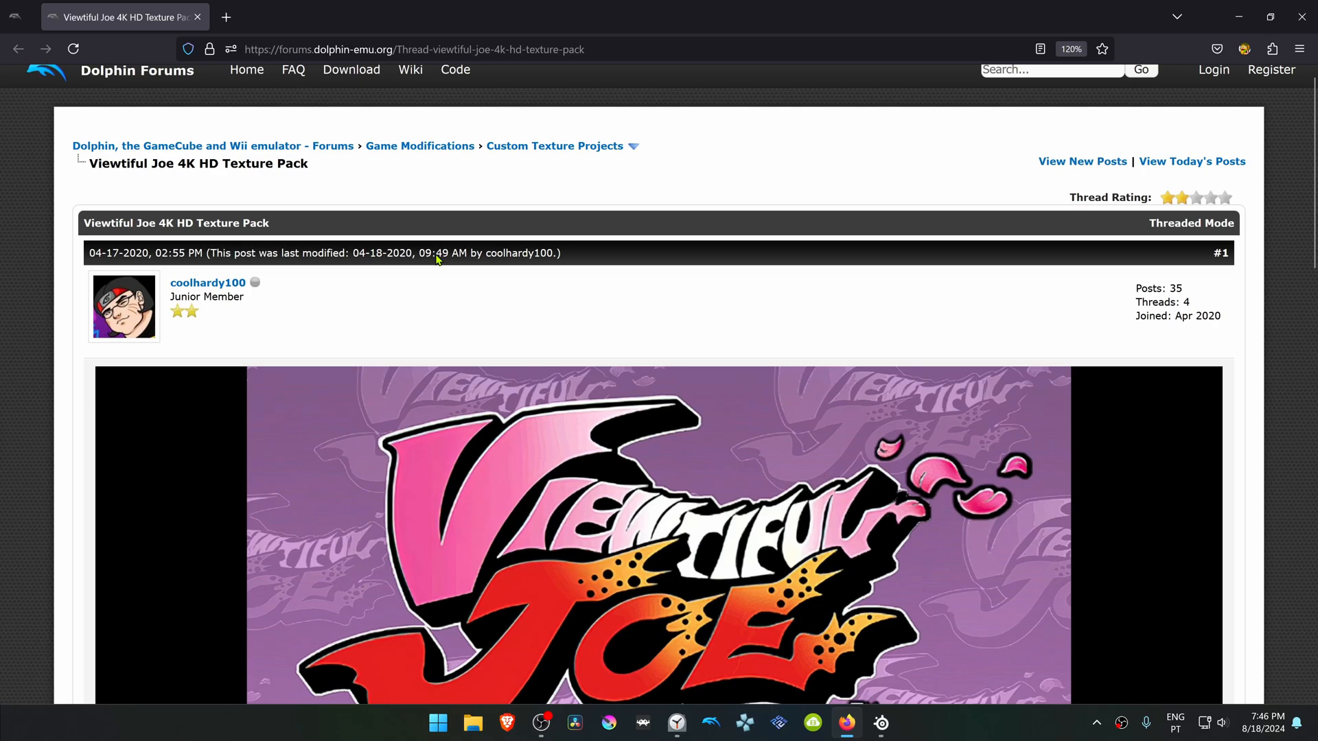
pyautogui.scroll(-3)
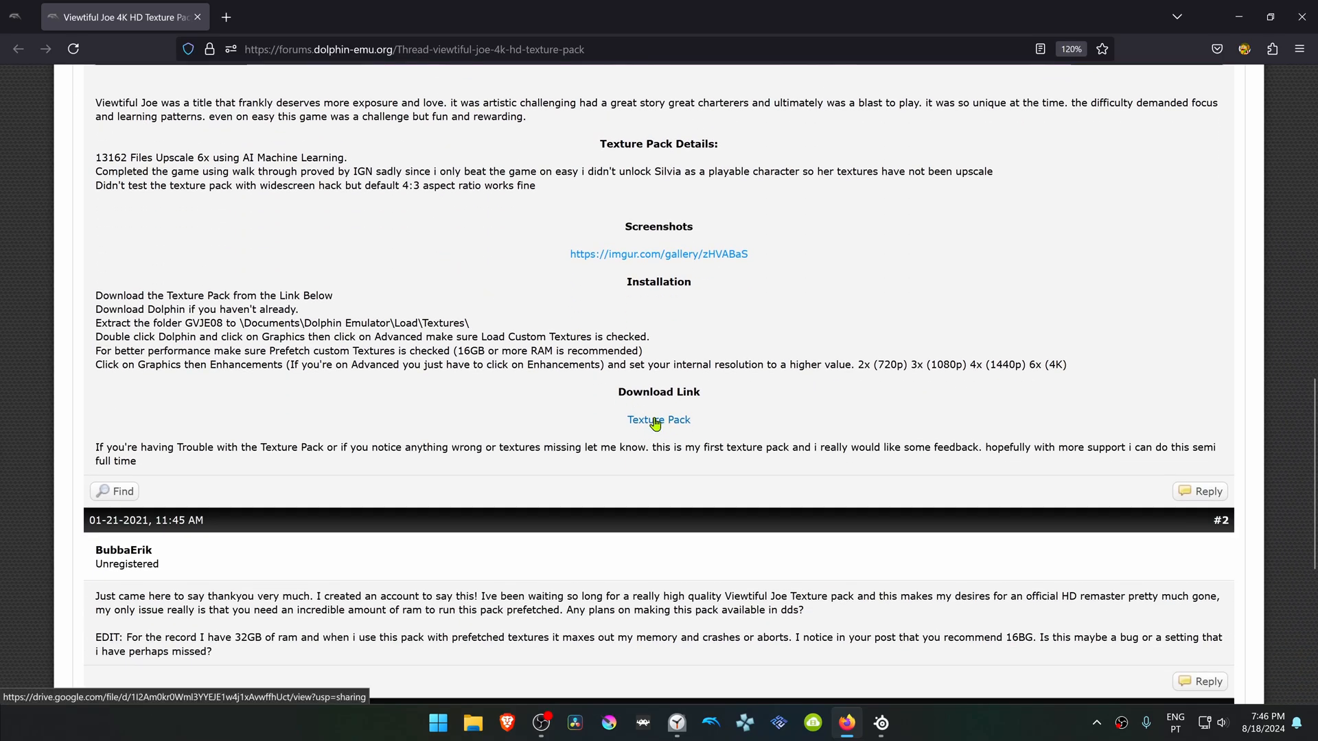
pyautogui.click(657, 420)
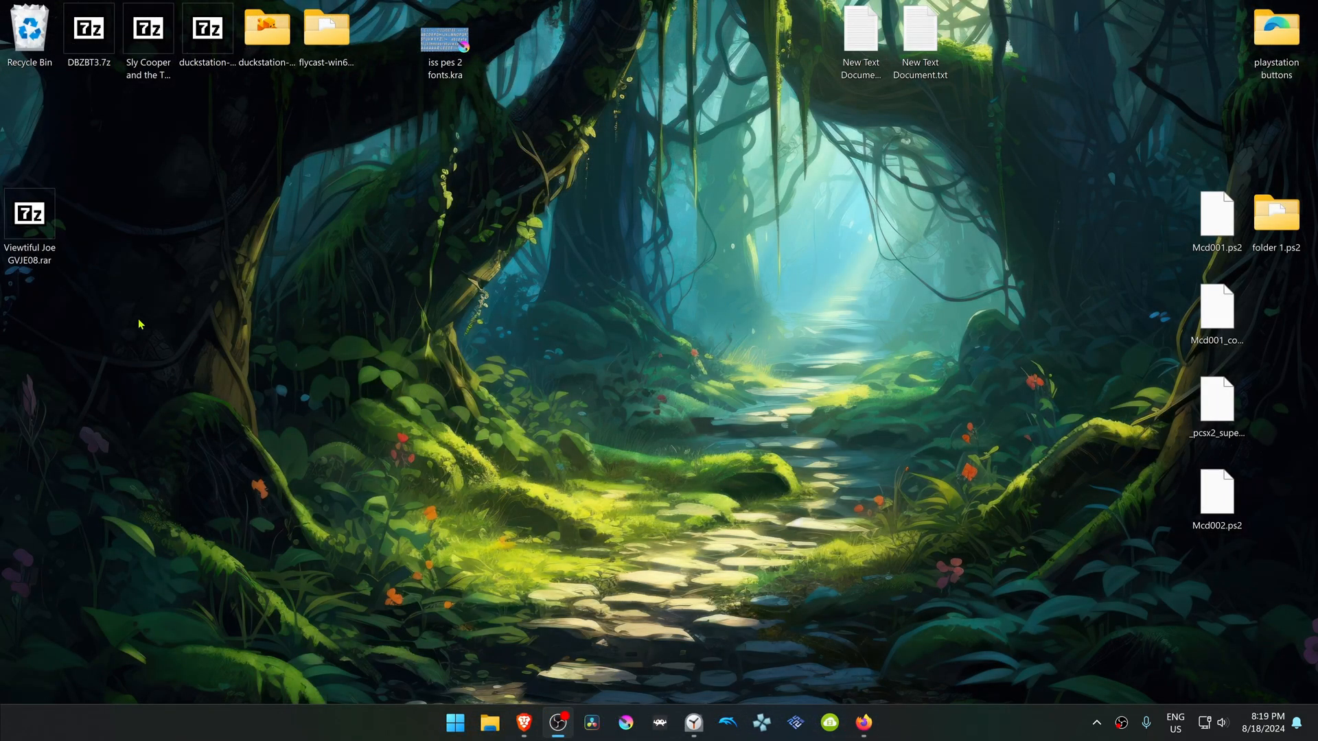
pyautogui.moveTo(130, 317)
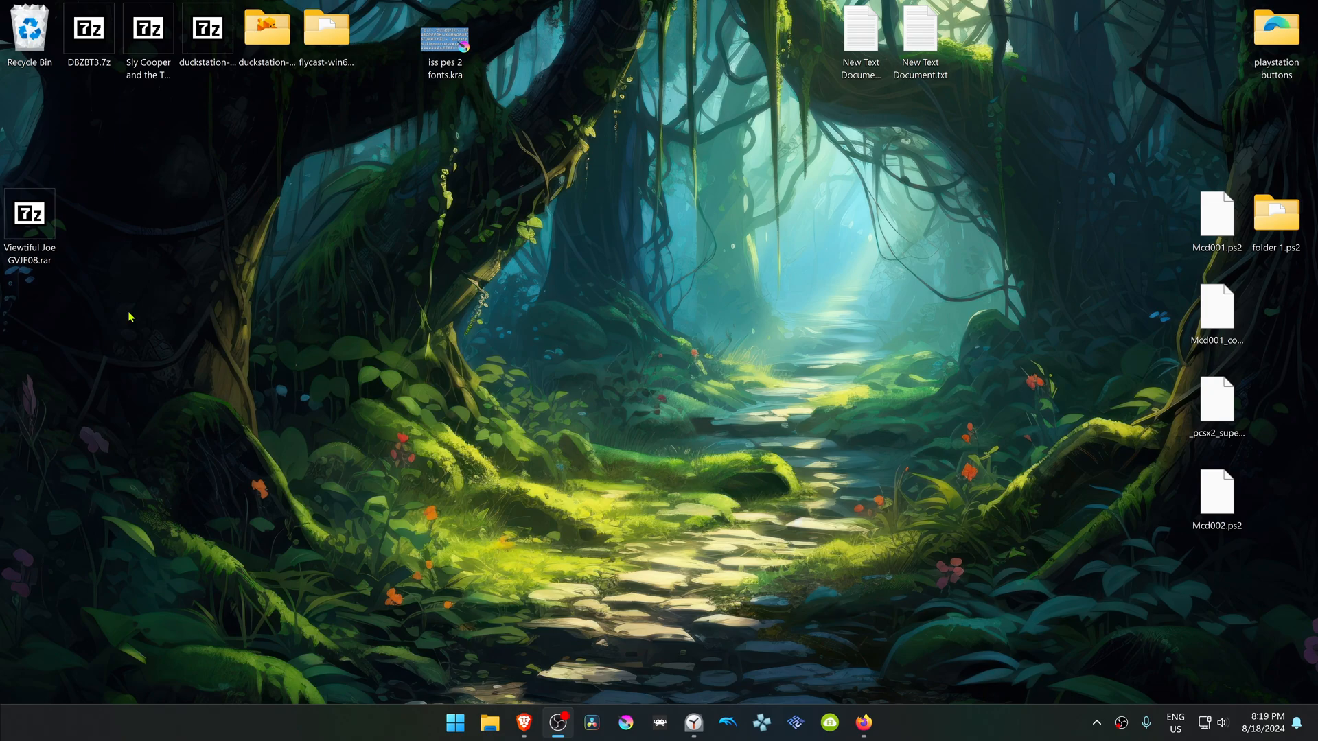
pyautogui.moveTo(122, 327)
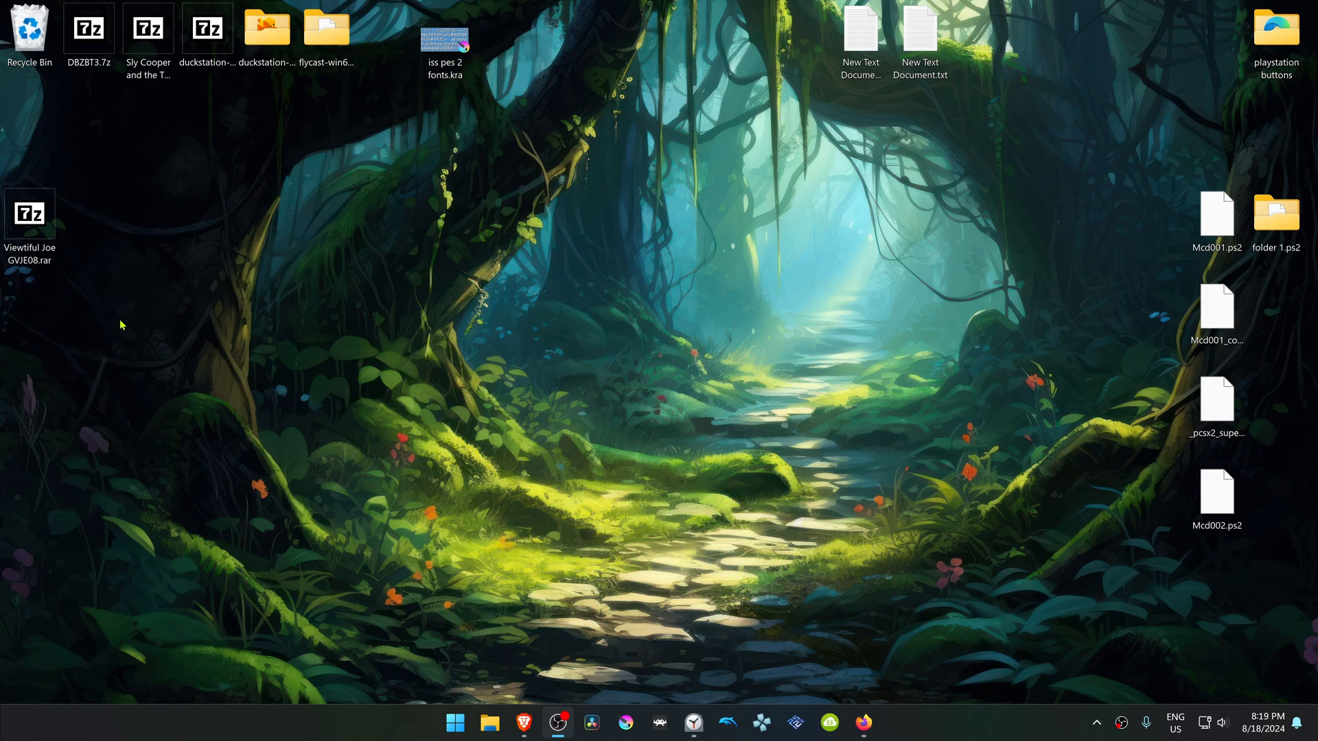
# Step: Extract Viewtiful Joe GVJE08.rar with 7-Zip Extract Here, creating a GVJE08 folder on the desktop
pyautogui.click(29, 213)
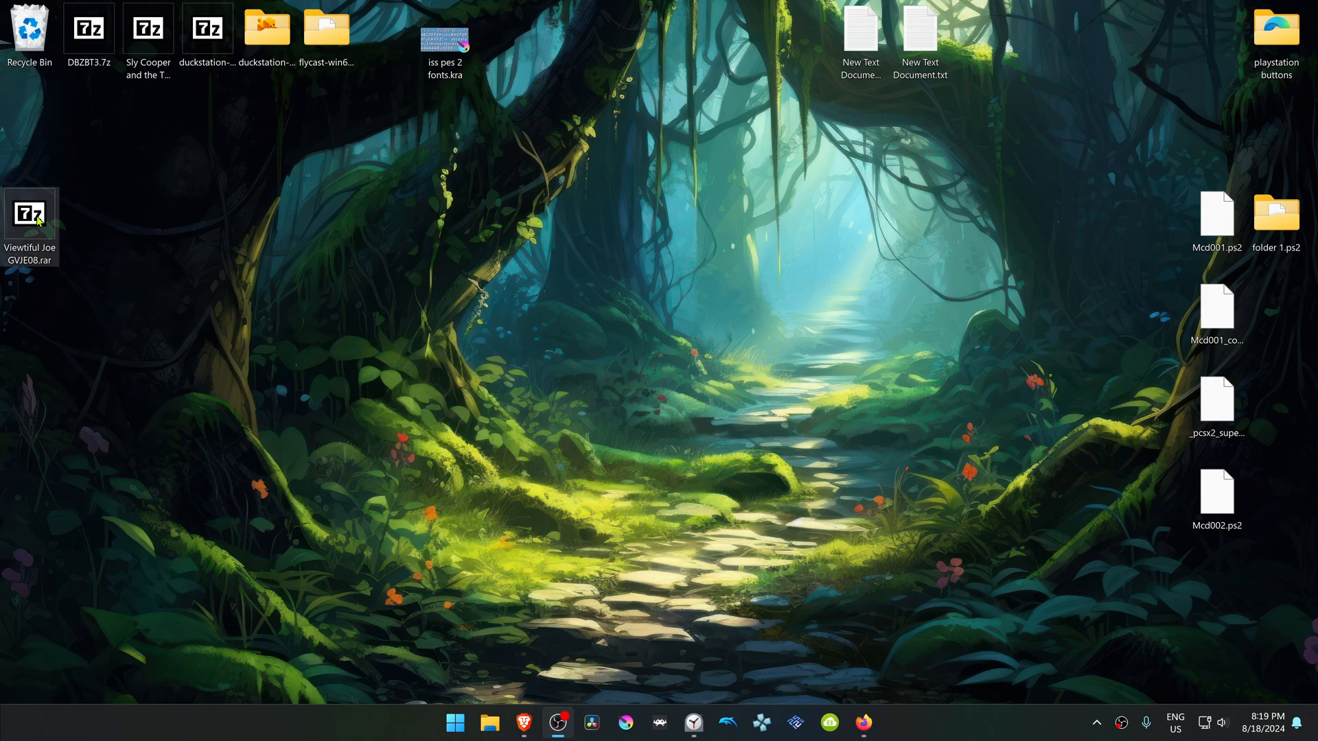
pyautogui.rightClick(29, 212)
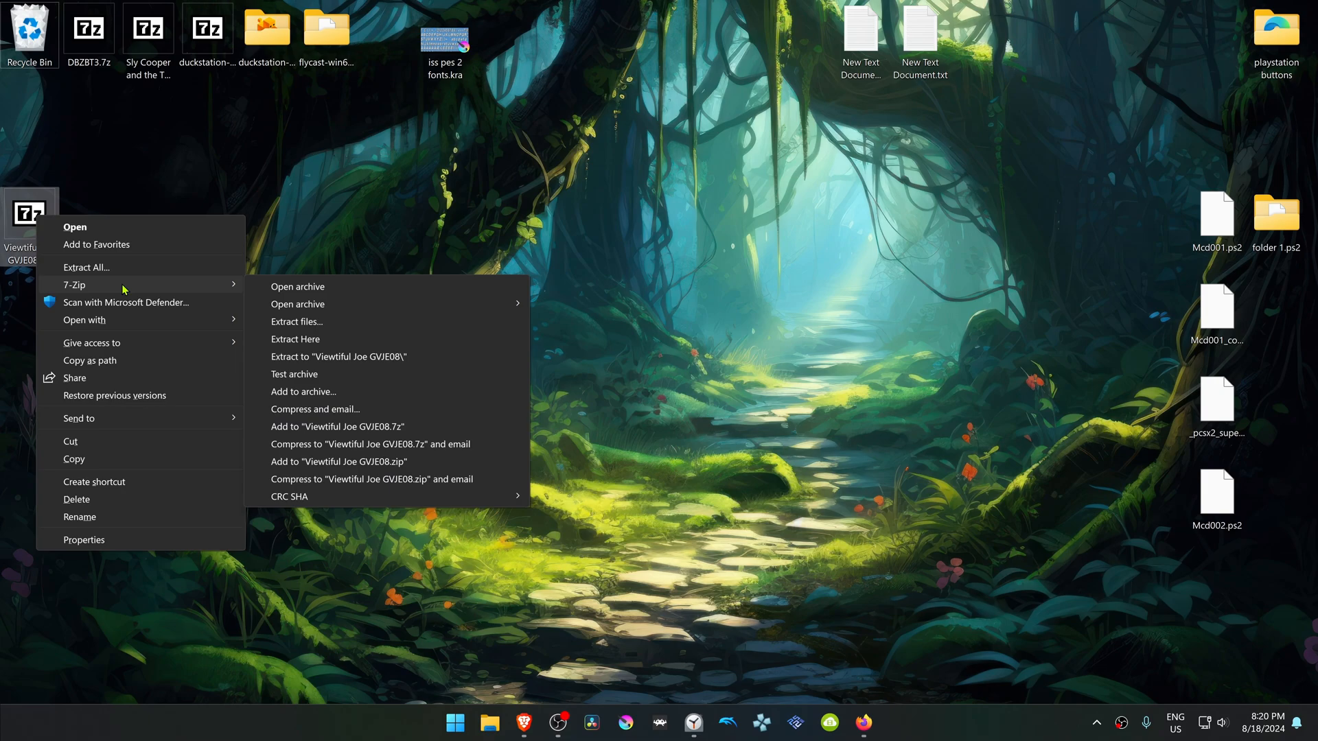
pyautogui.moveTo(332, 343)
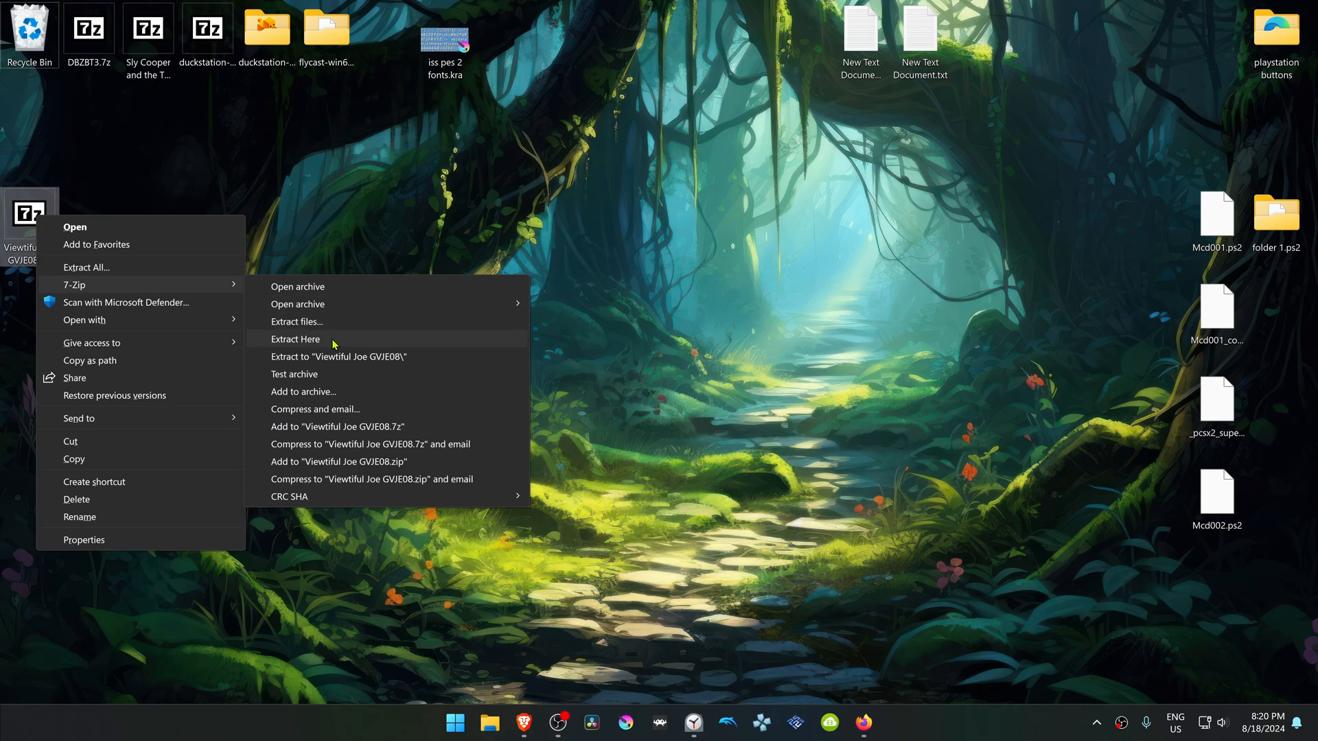
pyautogui.click(295, 339)
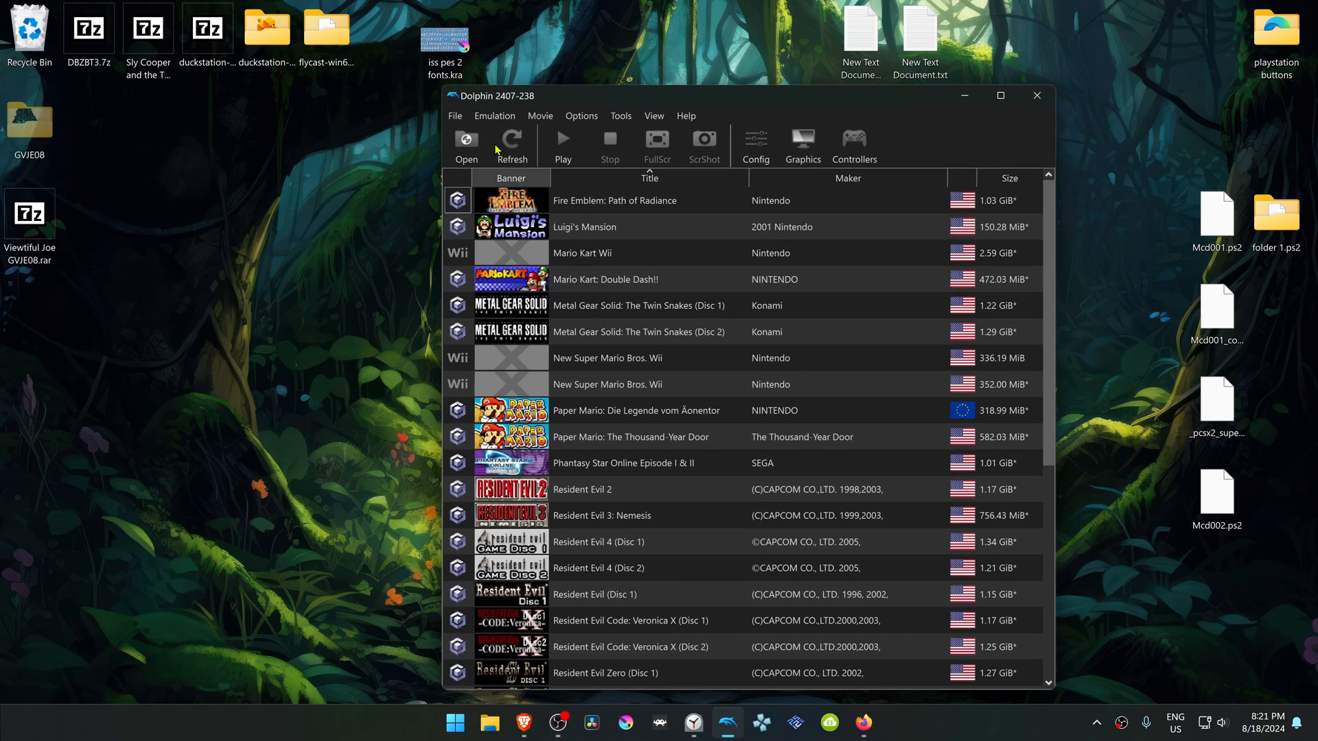
# Step: From Dolphin's File menu, browse its user folder to Load\Textures in File Explorer
pyautogui.click(455, 116)
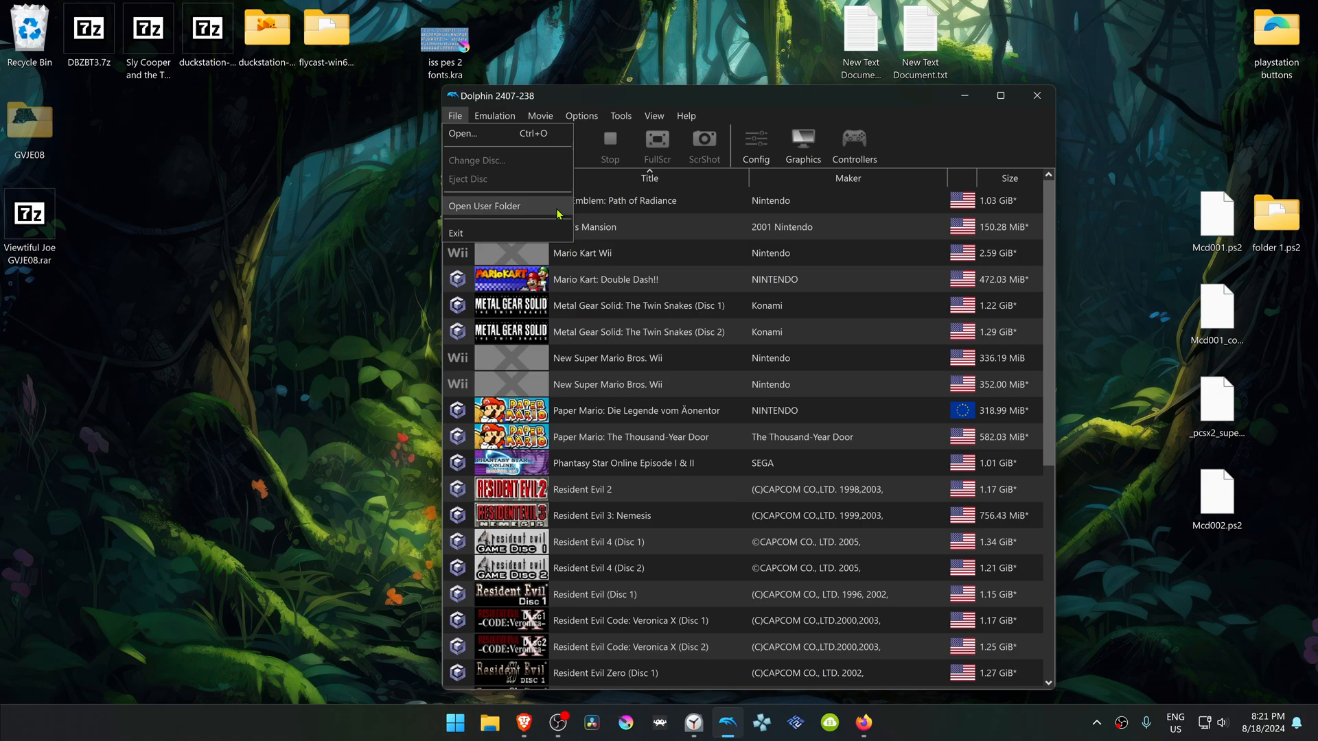
pyautogui.click(483, 206)
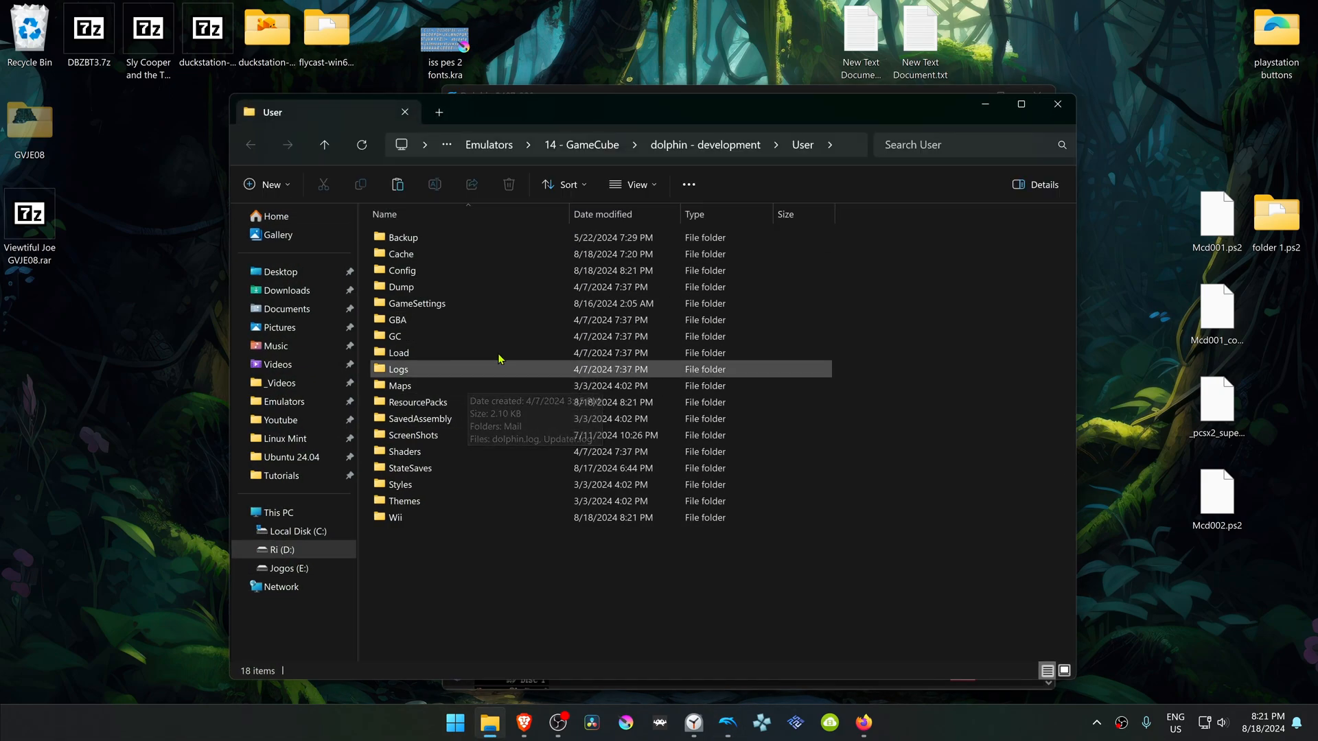
pyautogui.doubleClick(398, 353)
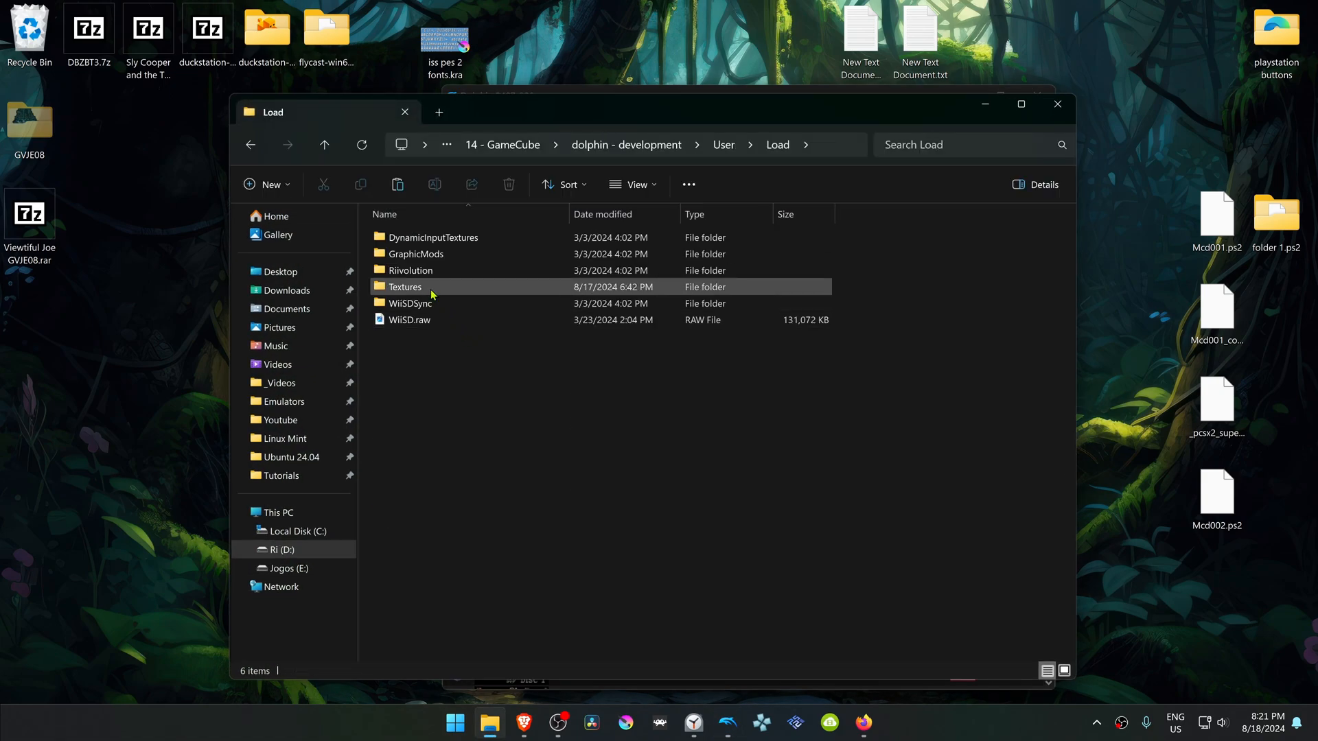
pyautogui.doubleClick(404, 287)
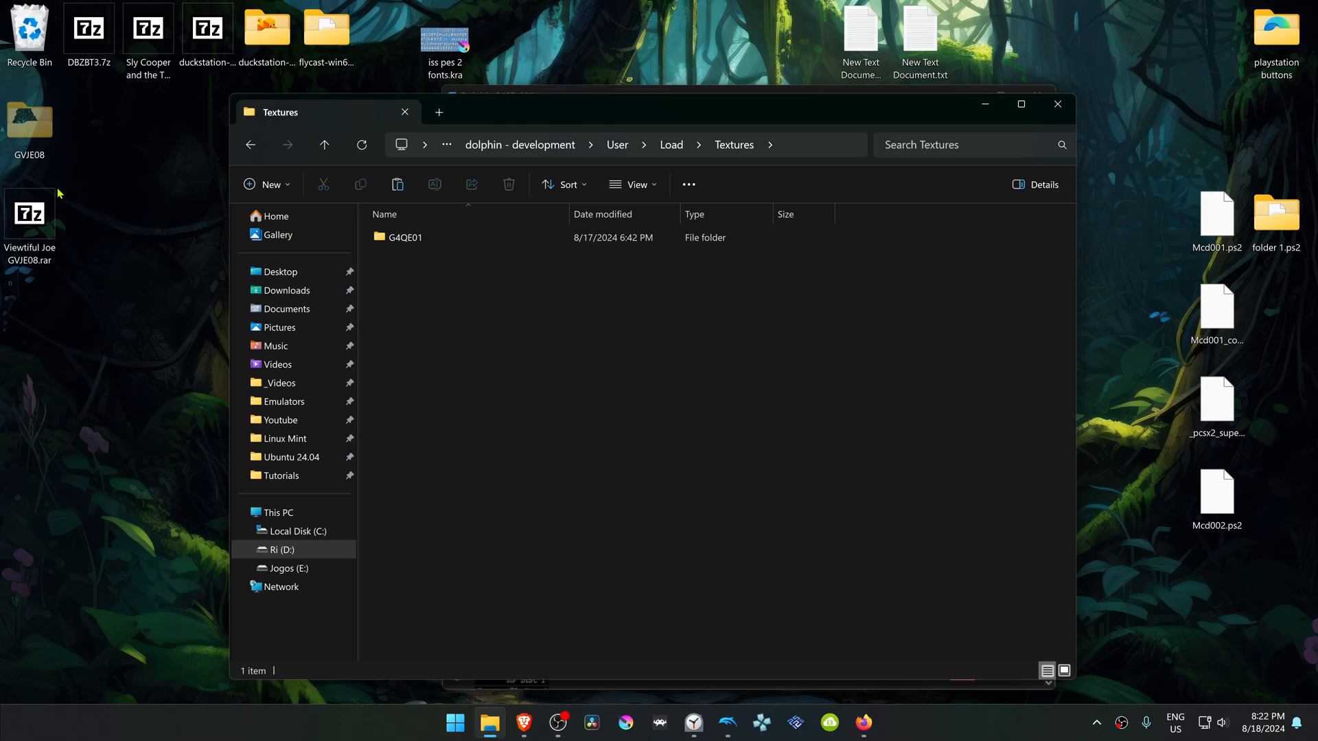
pyautogui.moveTo(317, 279)
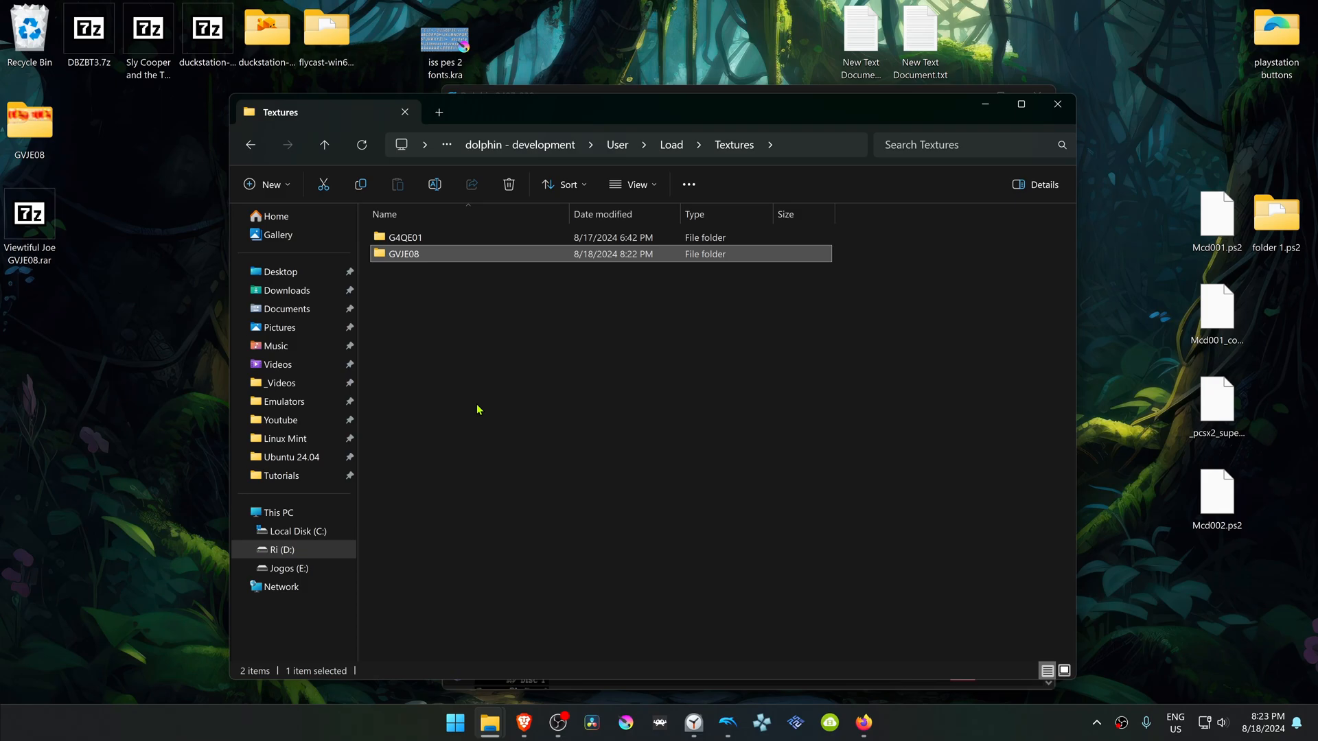
# Step: In Graphics > Enhancements set Internal Resolution to 4x Native (2560x2112) for 1440p
pyautogui.click(728, 723)
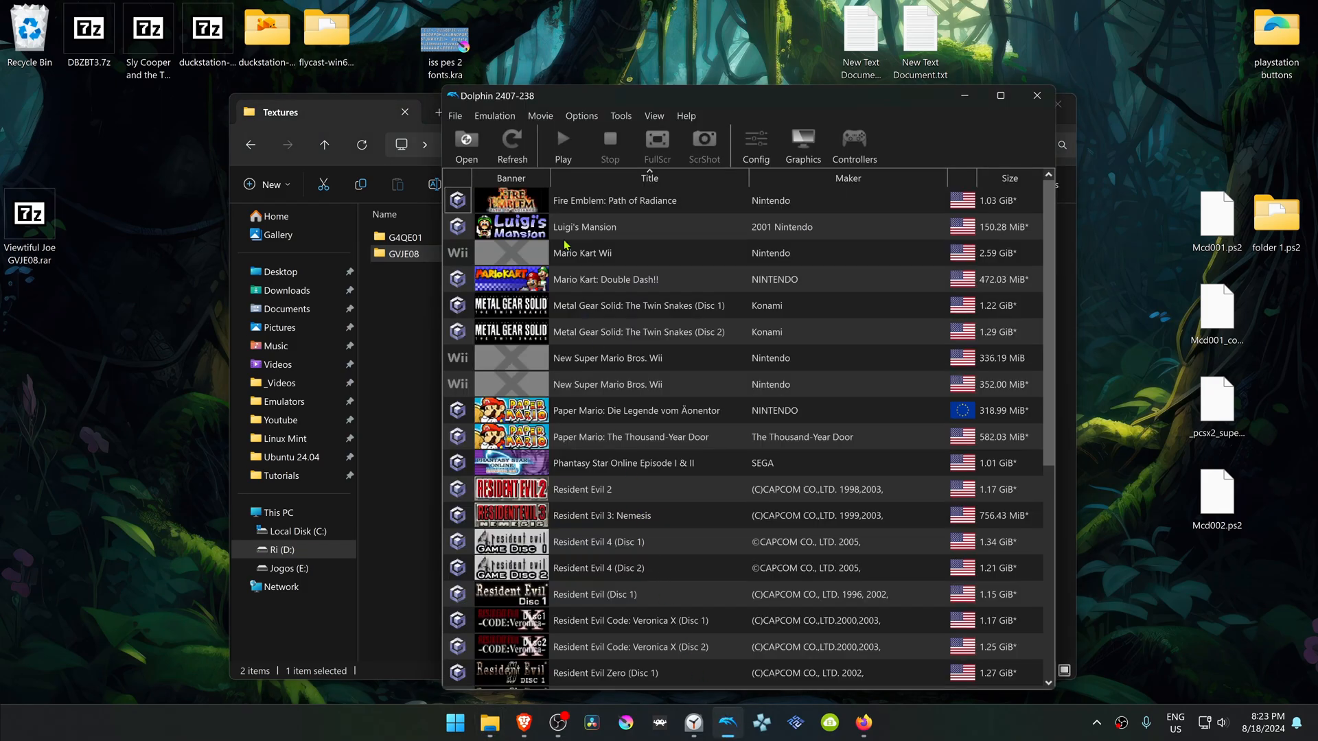
pyautogui.click(579, 115)
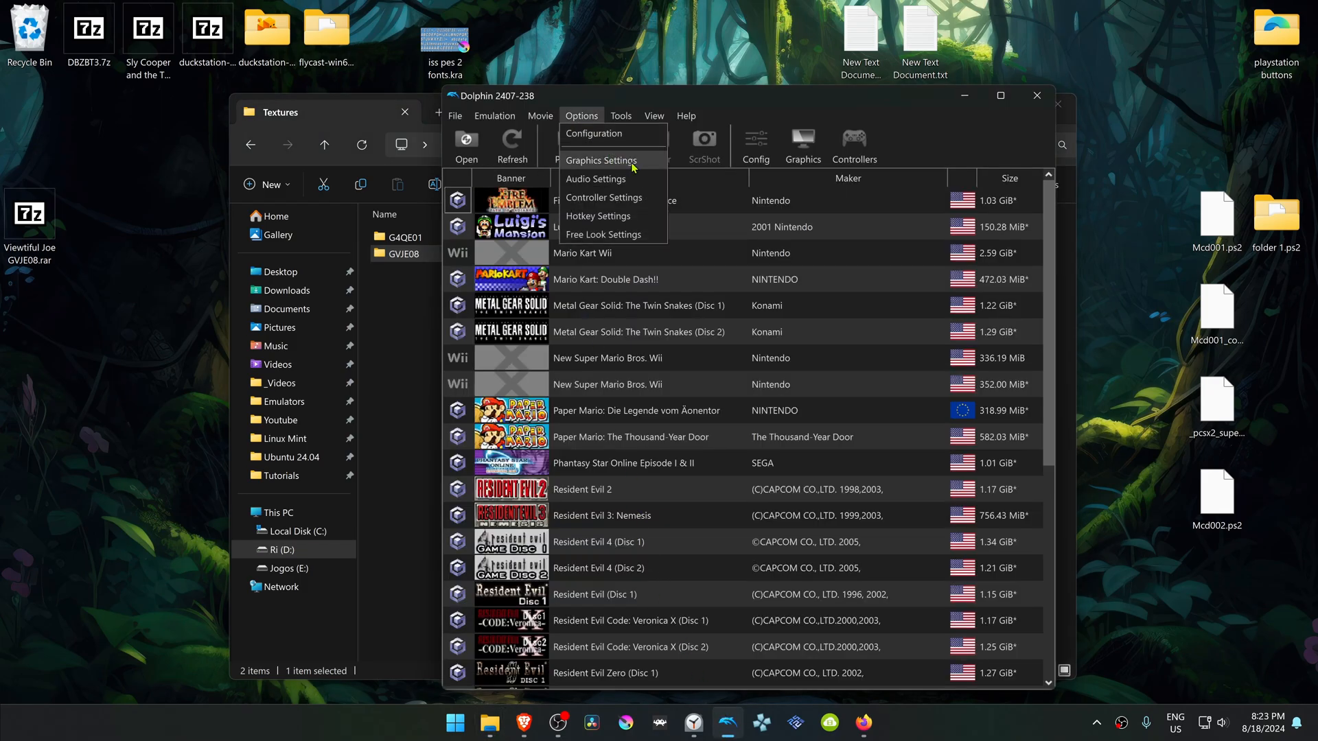
pyautogui.click(600, 161)
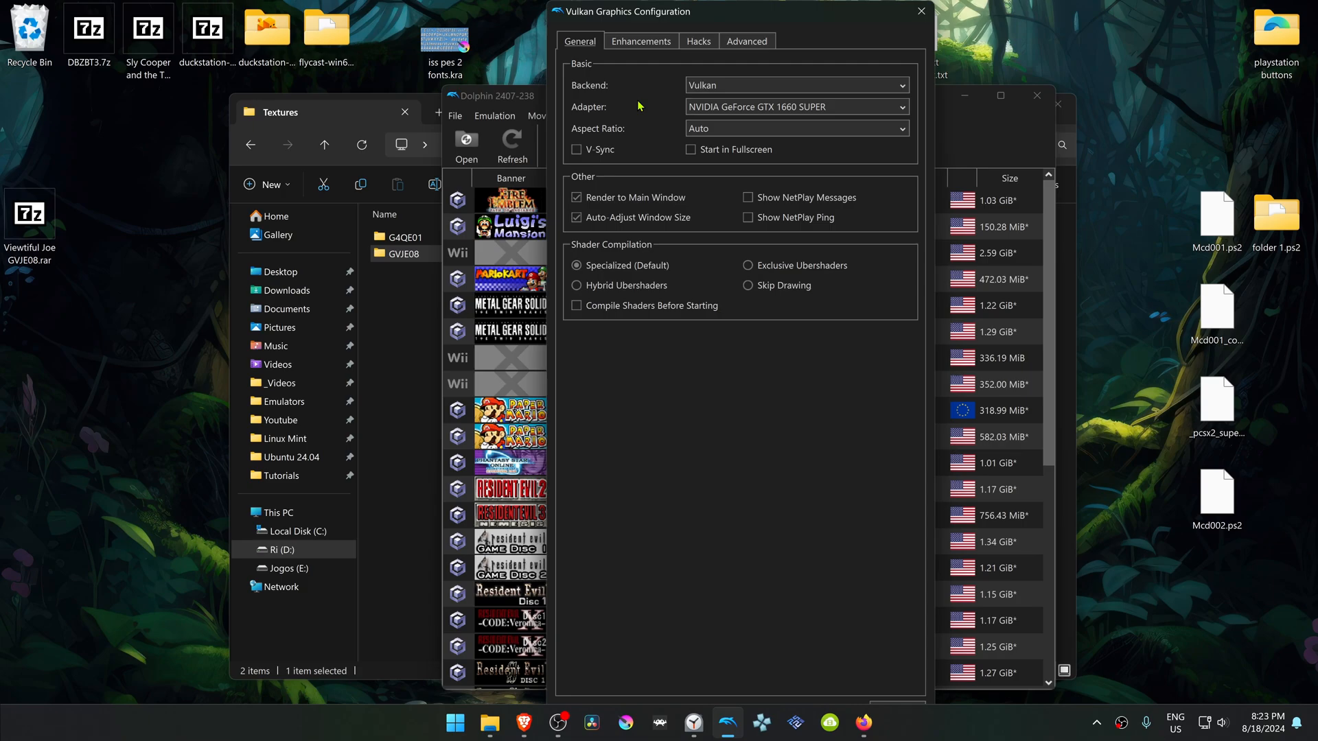
pyautogui.click(641, 40)
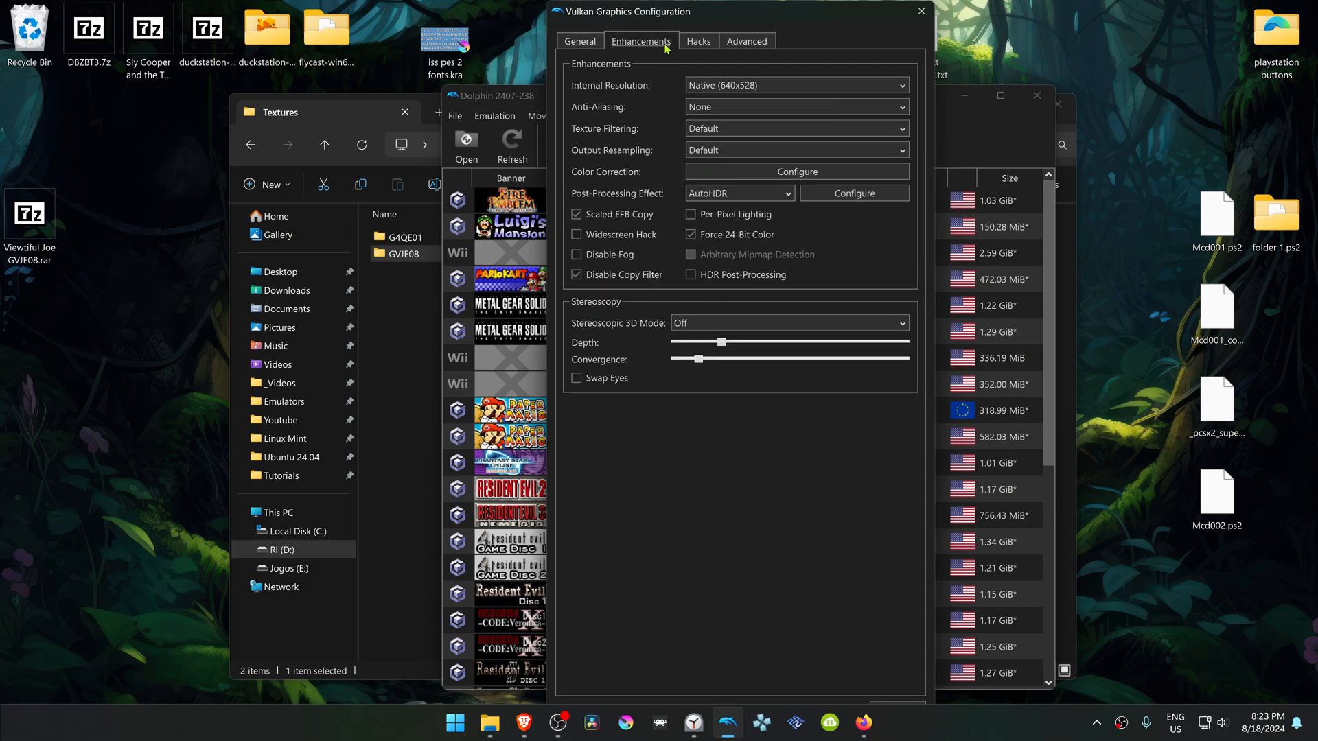
pyautogui.moveTo(644, 99)
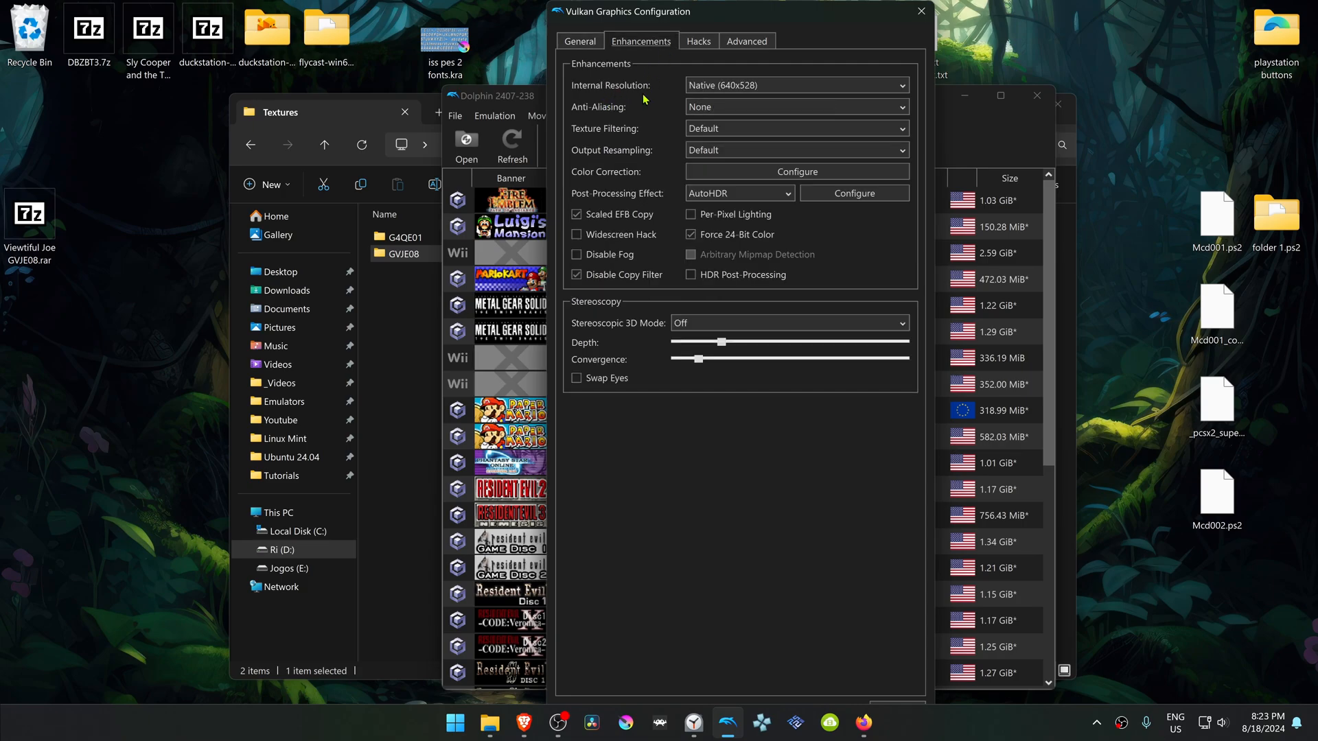
pyautogui.click(794, 85)
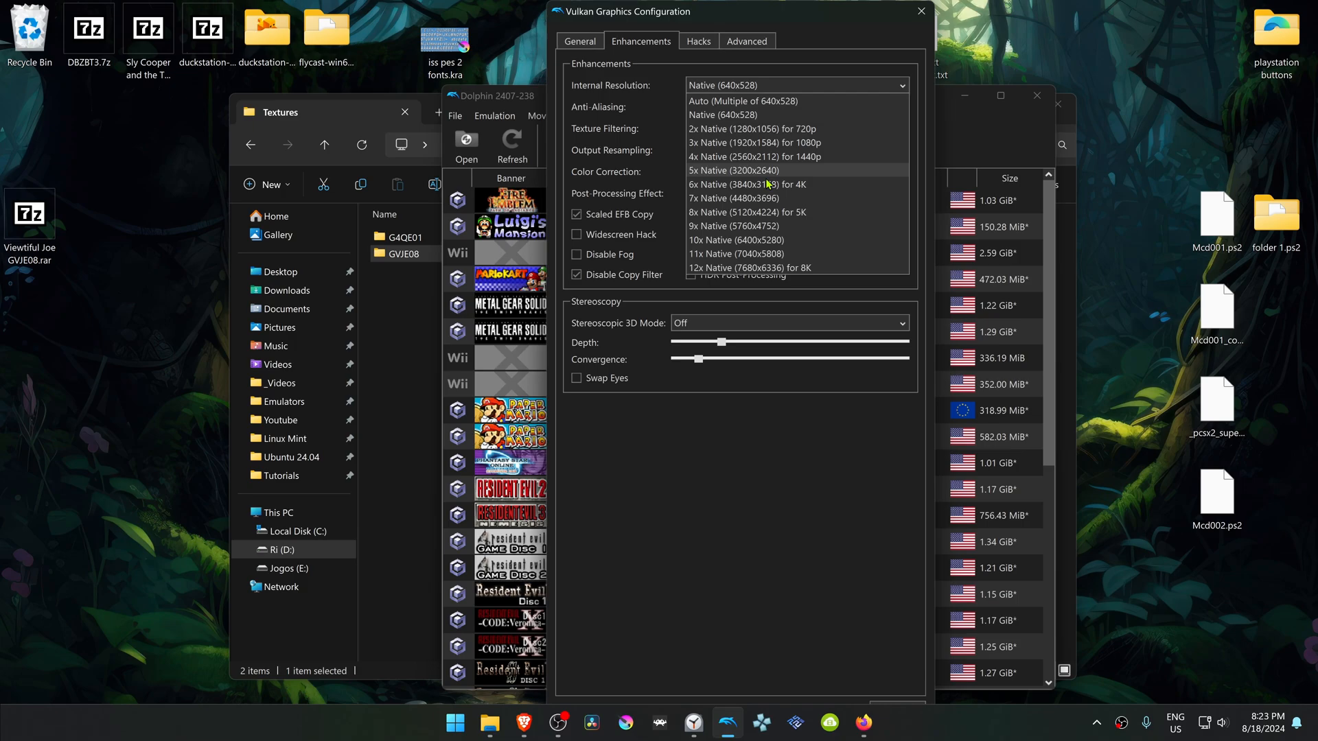
pyautogui.moveTo(816, 143)
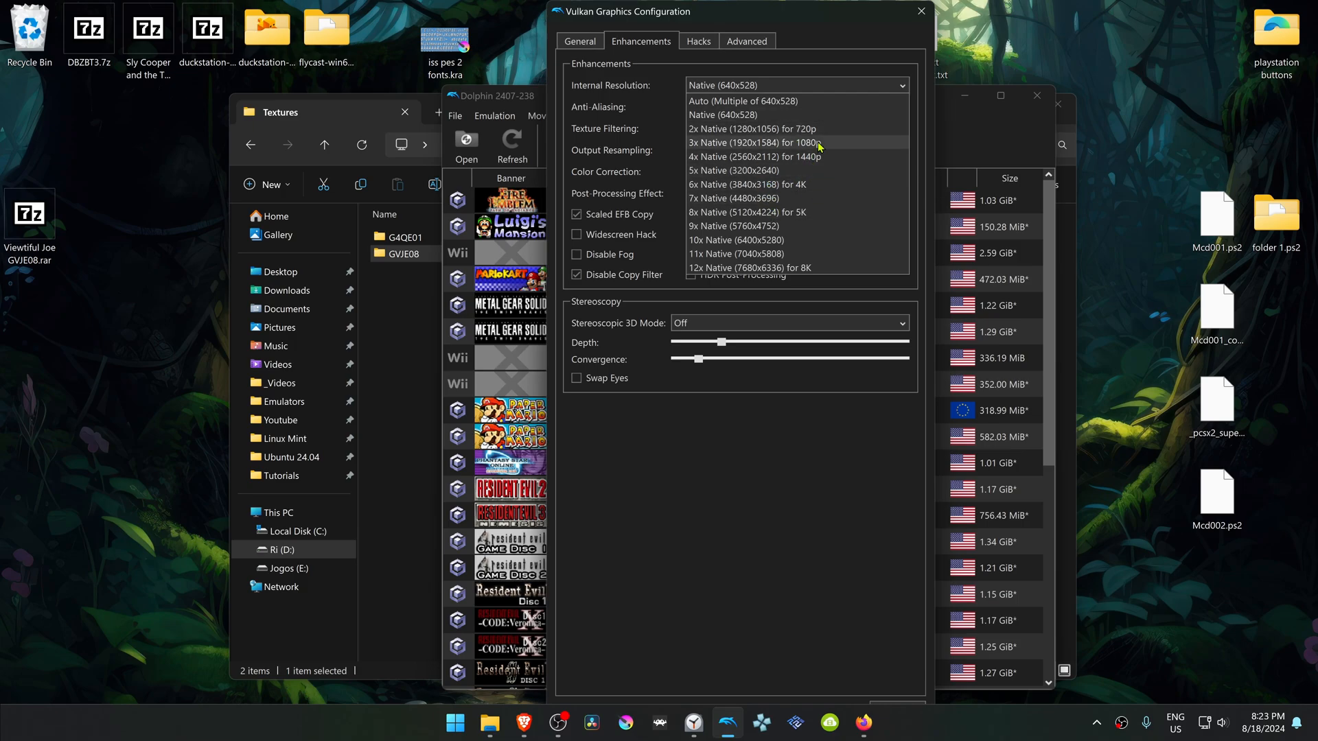
pyautogui.moveTo(824, 198)
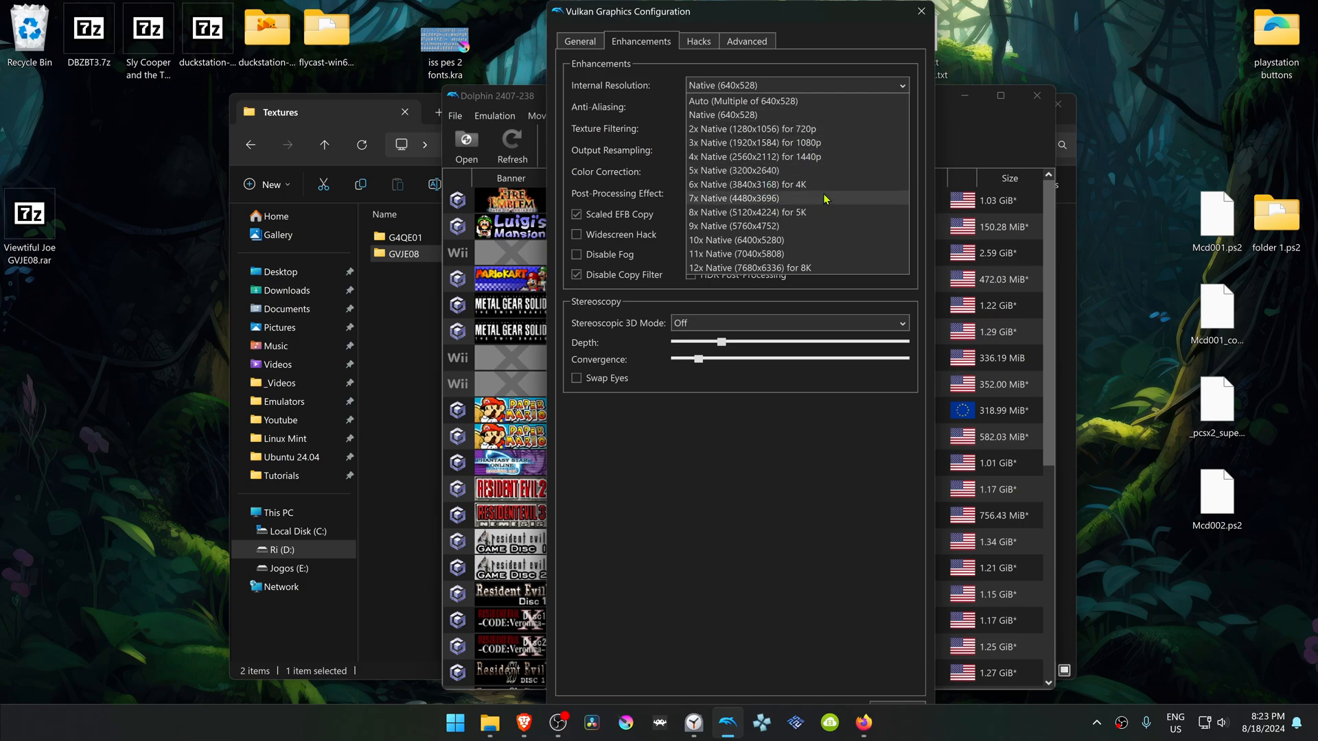
pyautogui.click(746, 156)
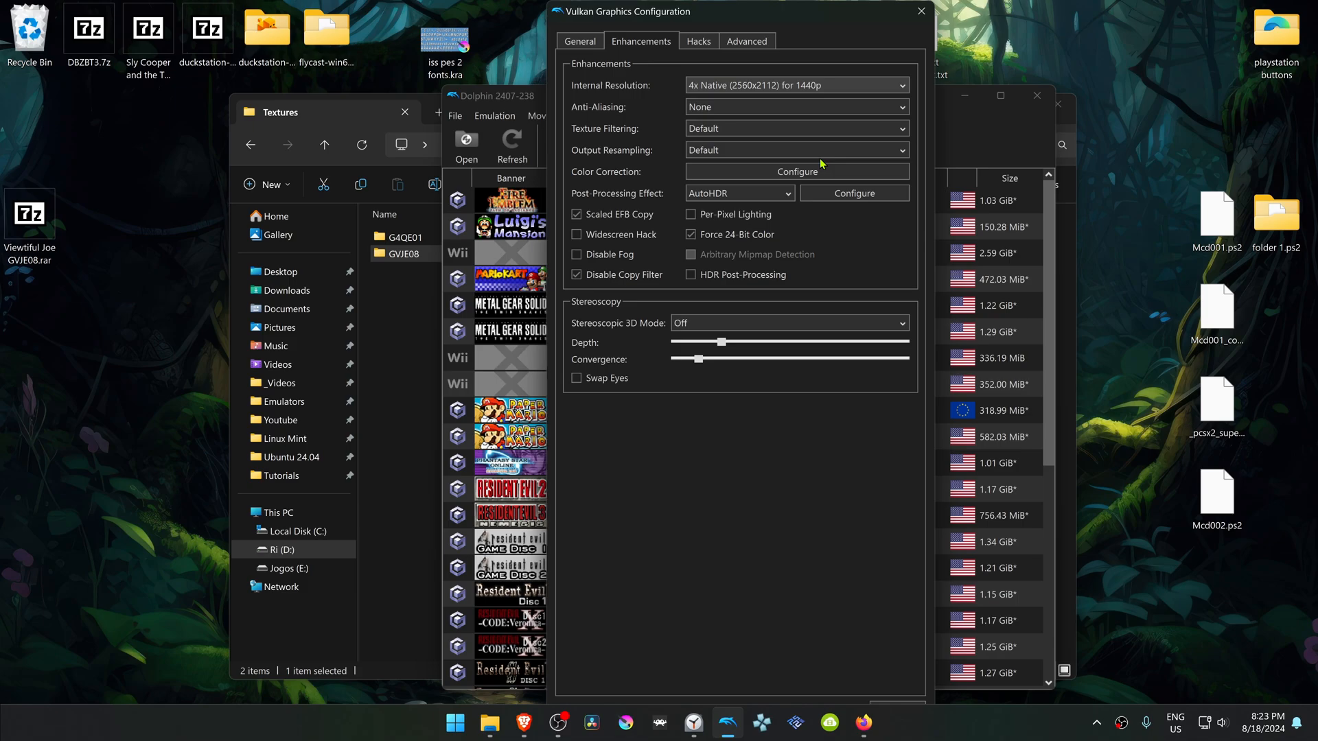
pyautogui.click(747, 40)
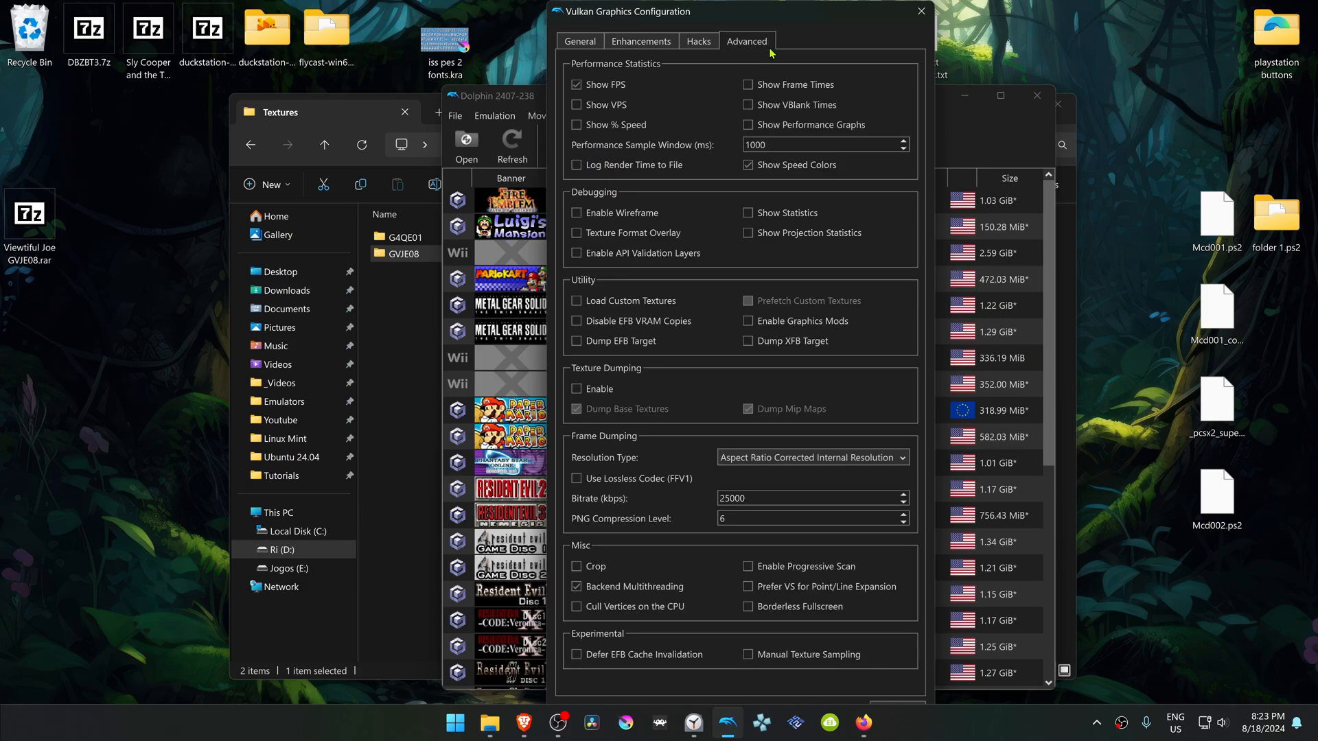
pyautogui.moveTo(840, 340)
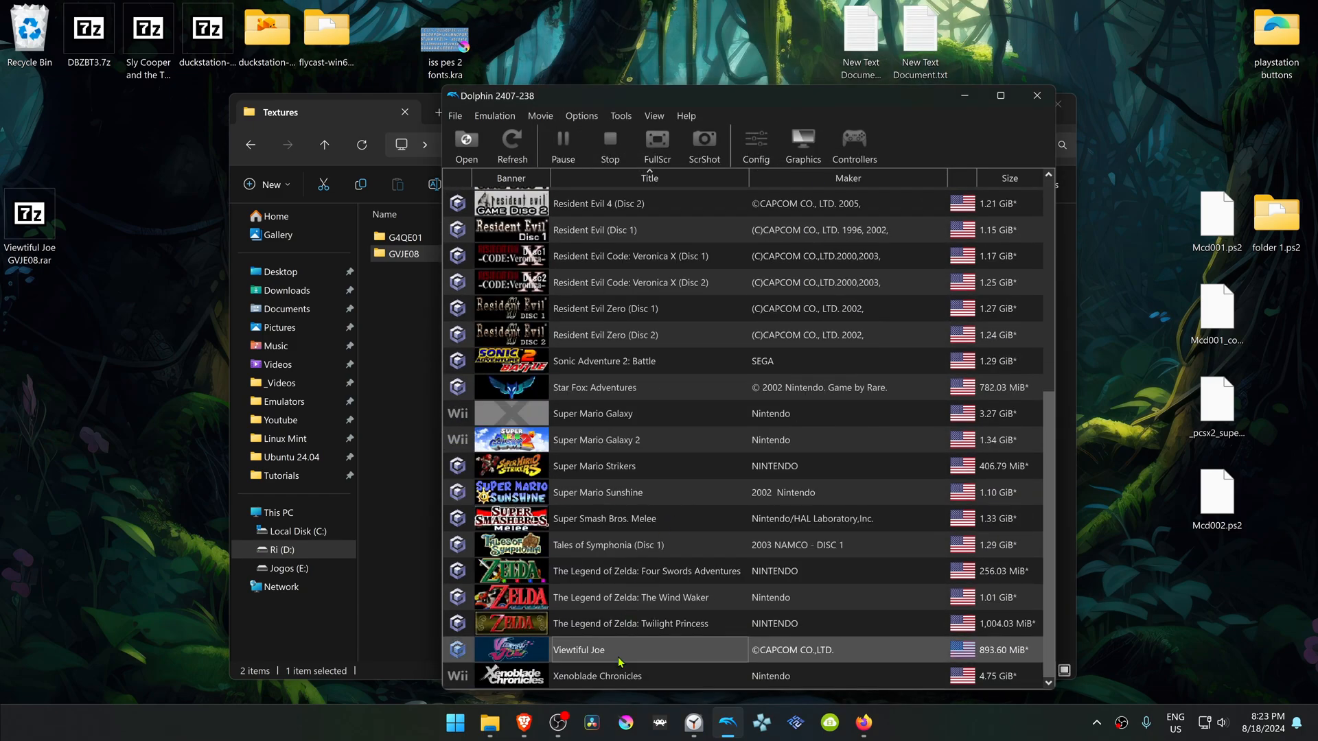
# Step: Boot Viewtiful Joe from the game list, loading 13162 custom textures
pyautogui.doubleClick(577, 649)
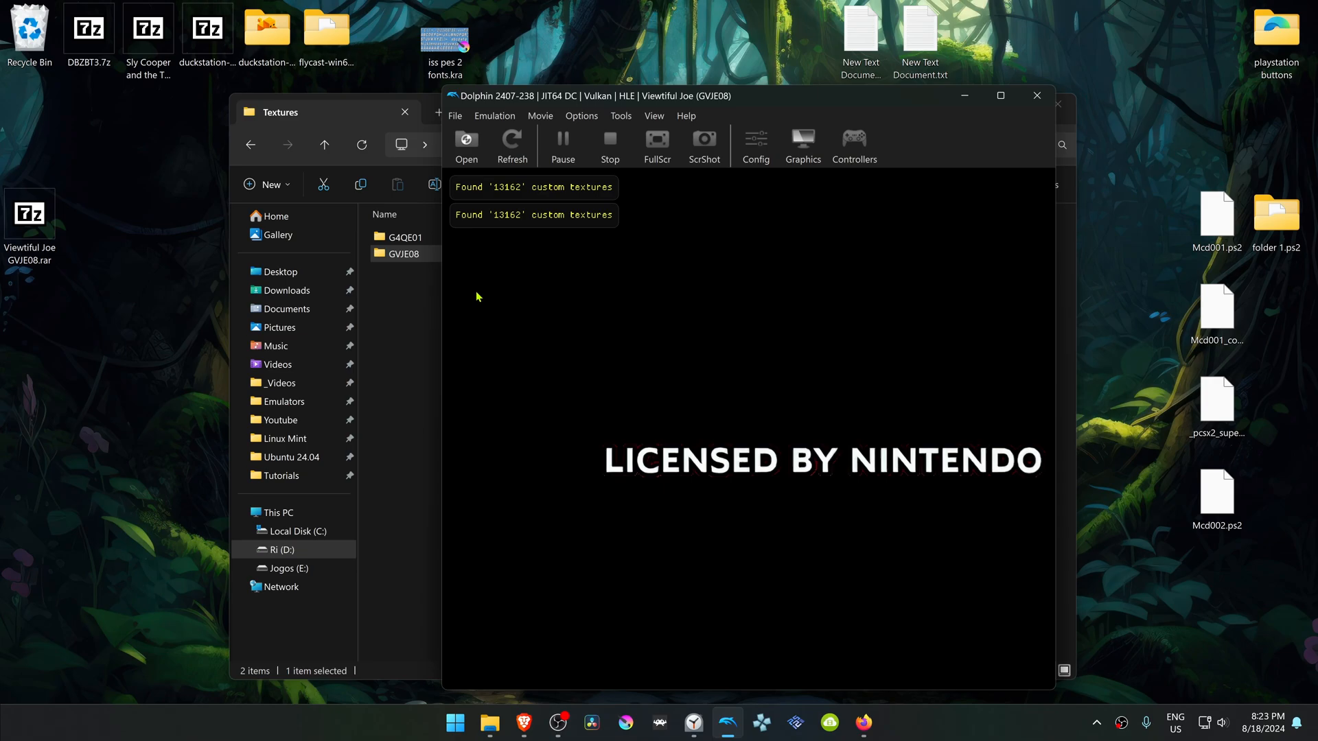